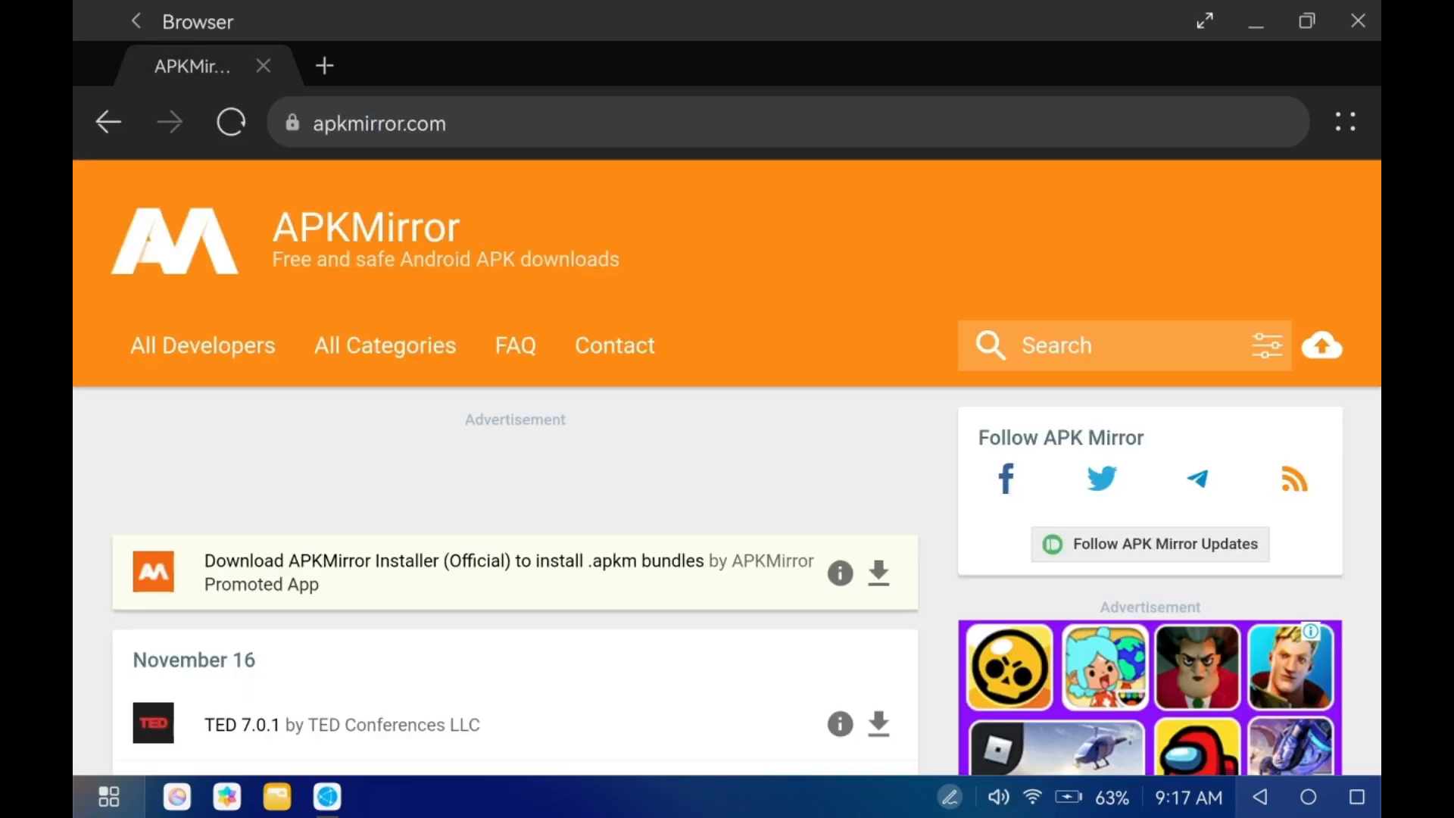
Search APKMirror for 'Chrome' to list the Chrome APK releases.
{"action": "left_click", "coordinate": [1086, 345]}
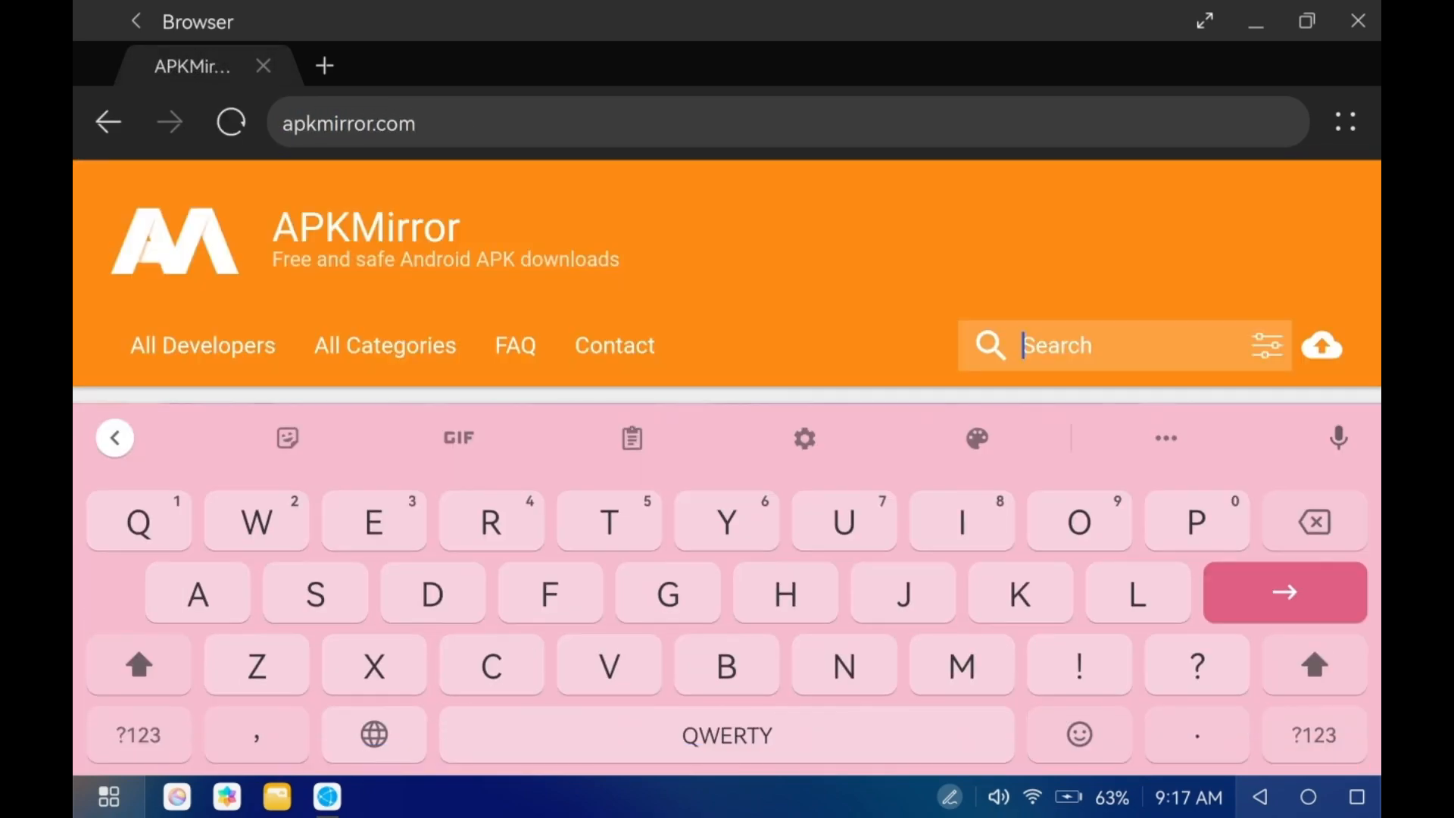
{"action": "type", "text": "Chro"}
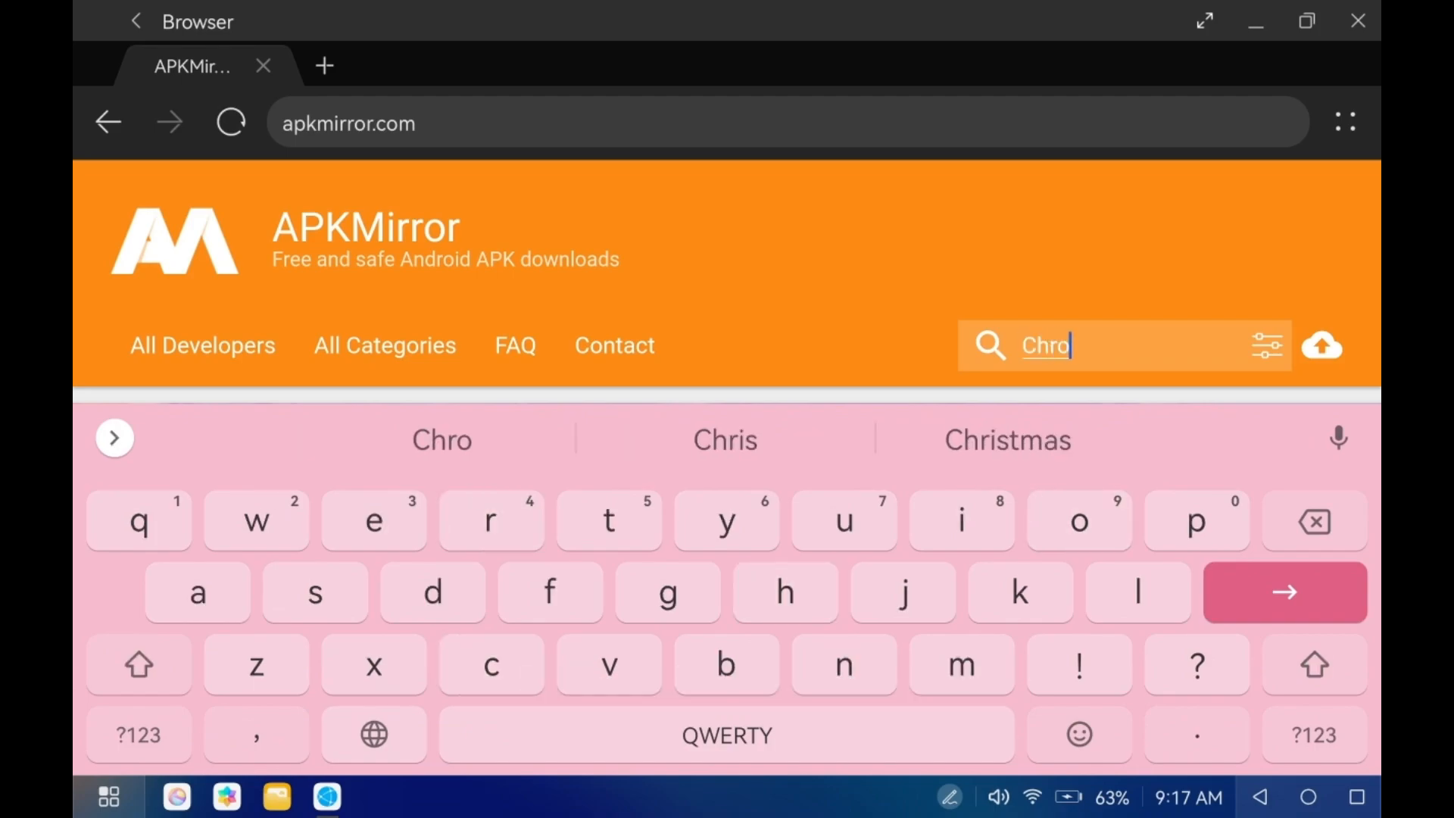
{"action": "key", "text": "Enter"}
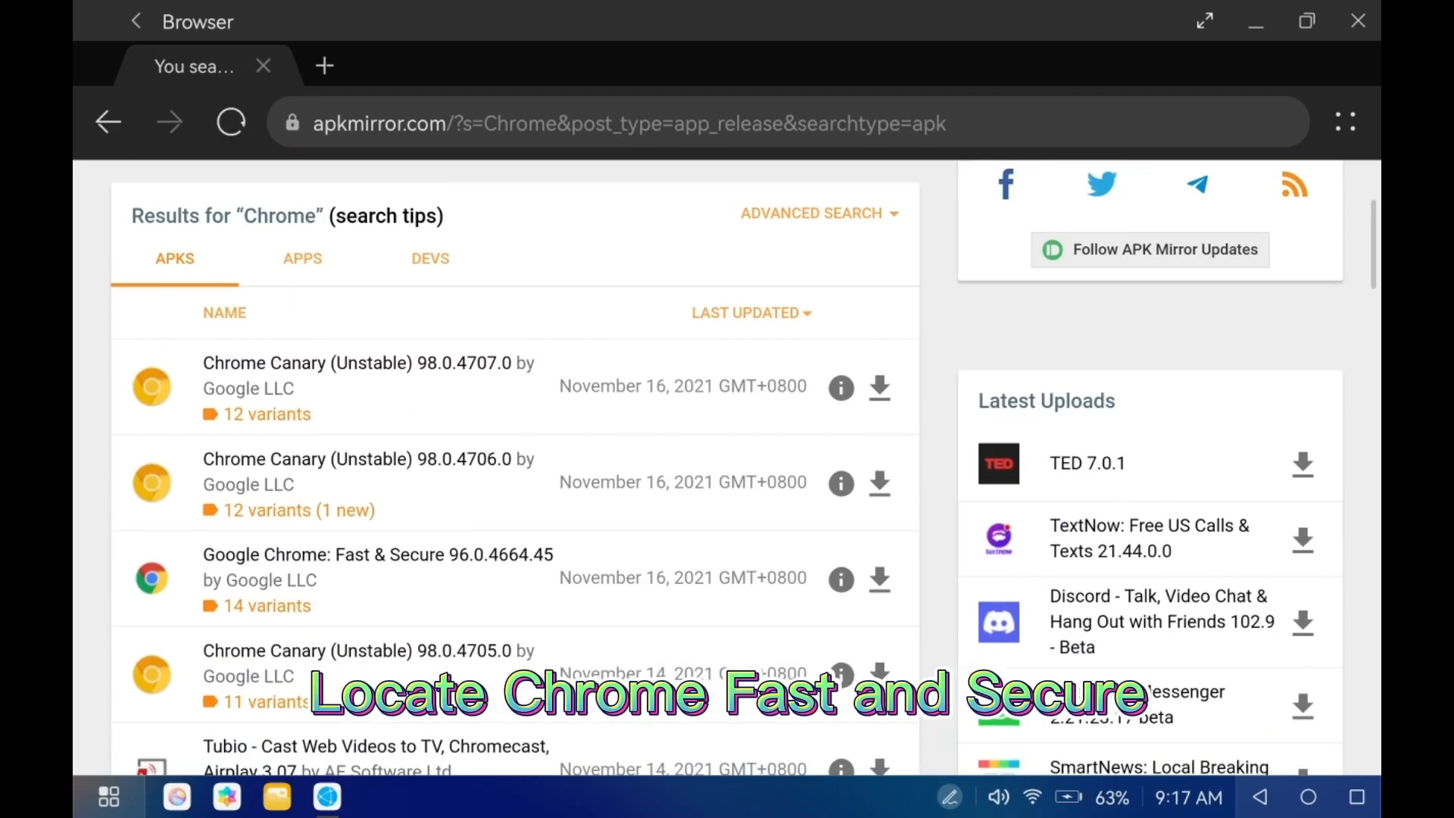
Reach the Google Chrome 96.0.4664.45 armeabi-v7a (Android 6.0+) APK download page.
{"action": "left_click", "coordinate": [379, 554]}
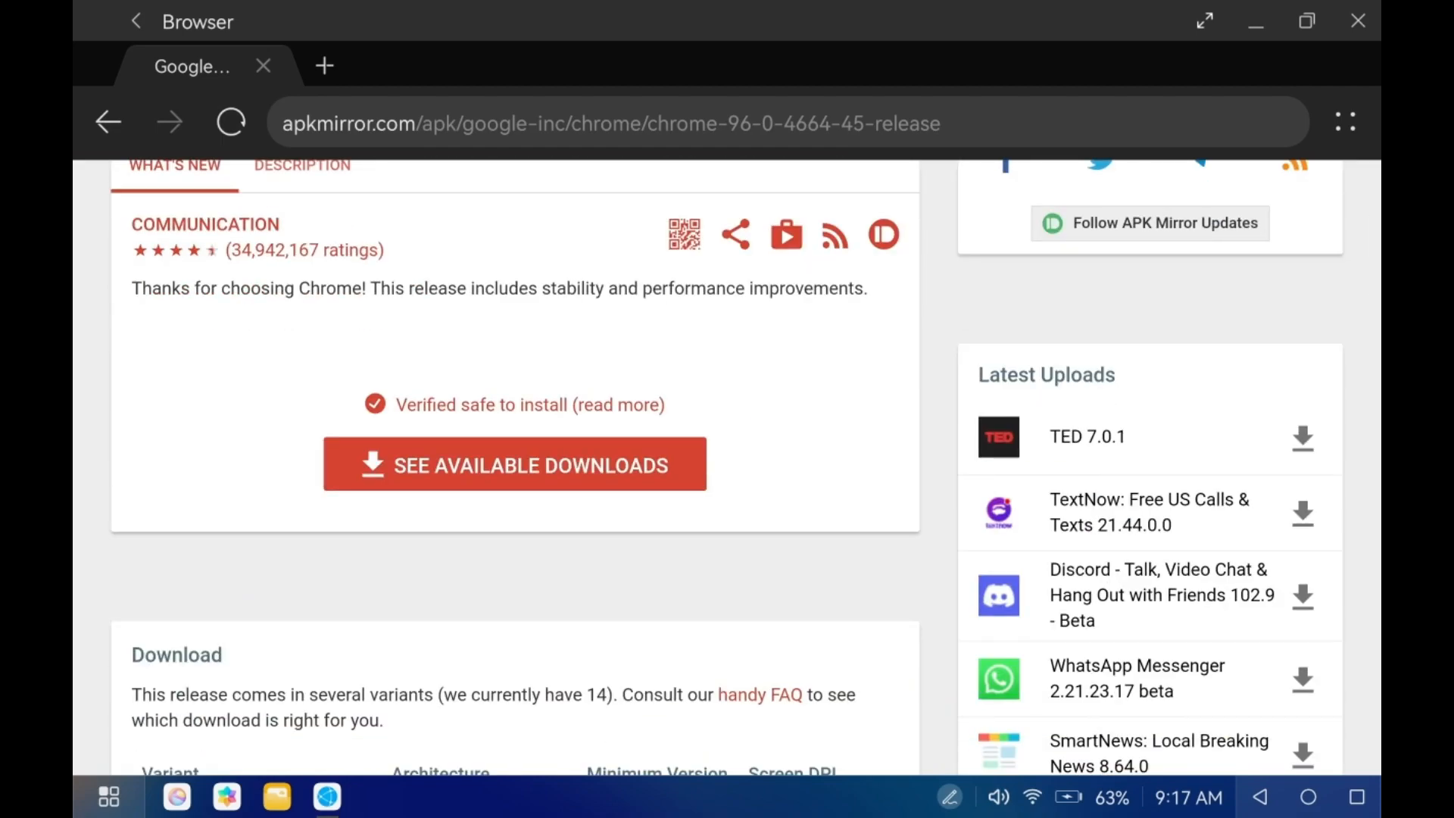
{"action": "left_click", "coordinate": [514, 465]}
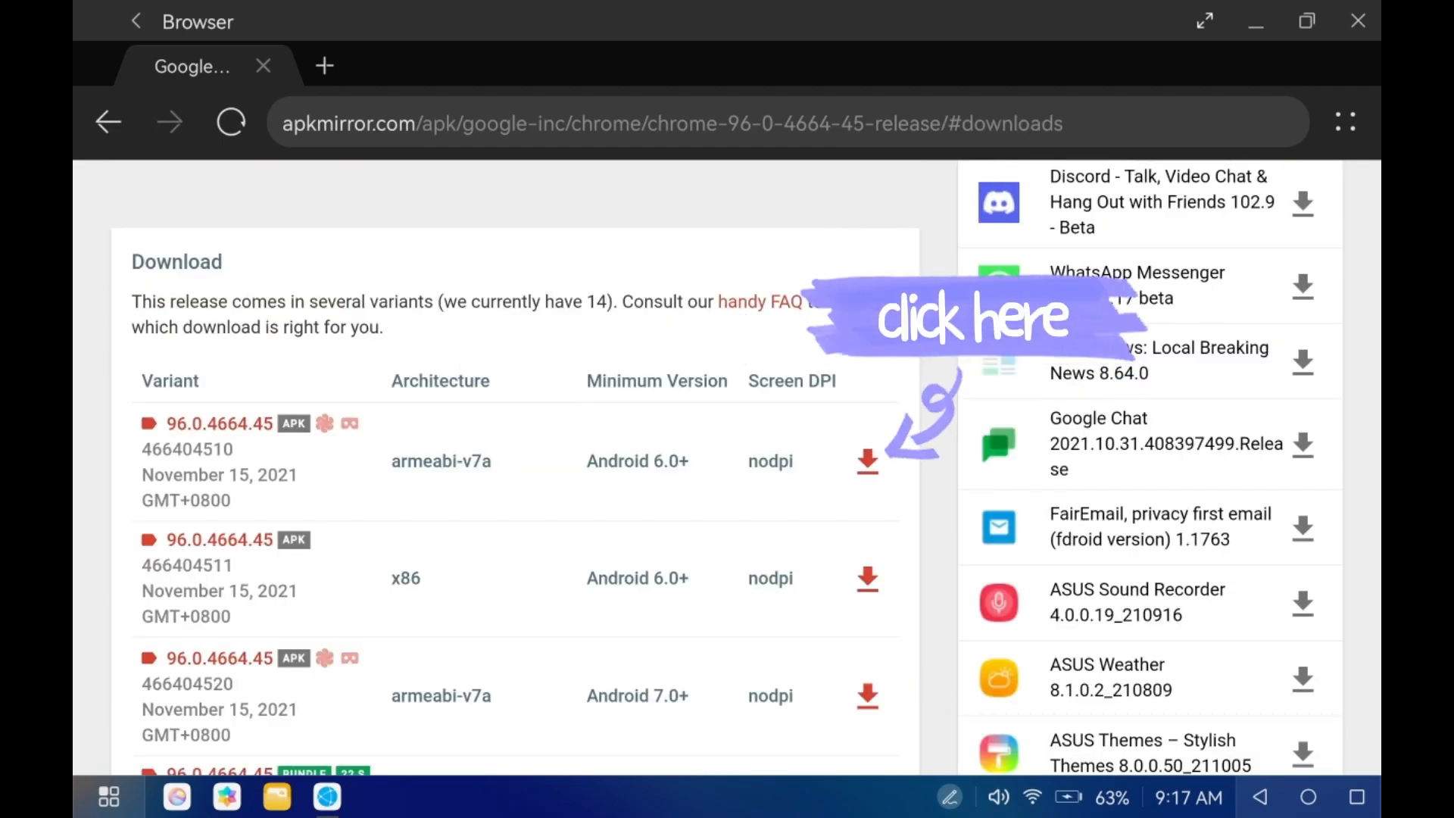
{"action": "left_click", "coordinate": [866, 458]}
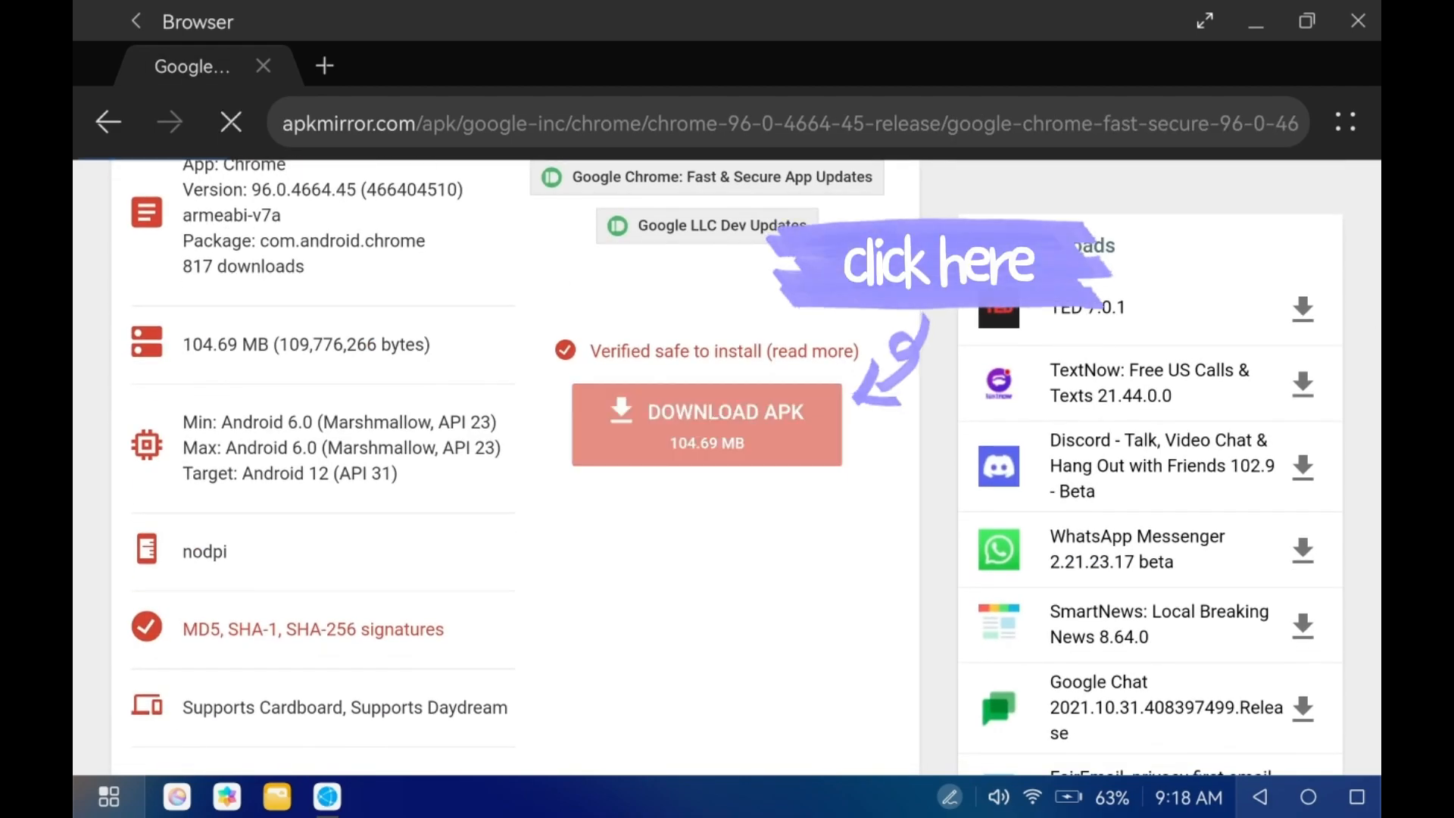
{"action": "left_click", "coordinate": [706, 424]}
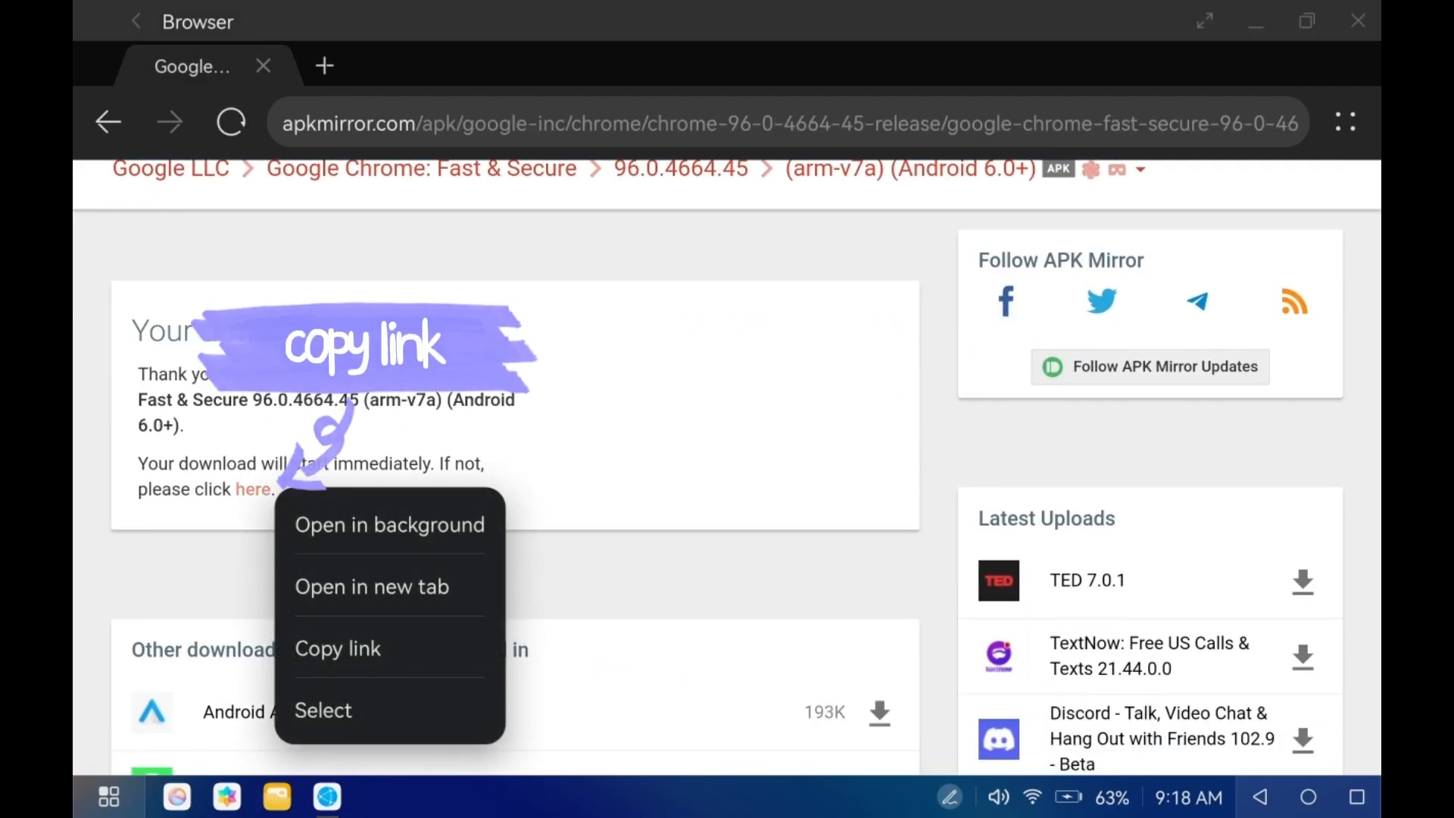
Copy the direct Chrome APK link and shorten it with TinyURL.
{"action": "left_click", "coordinate": [372, 588]}
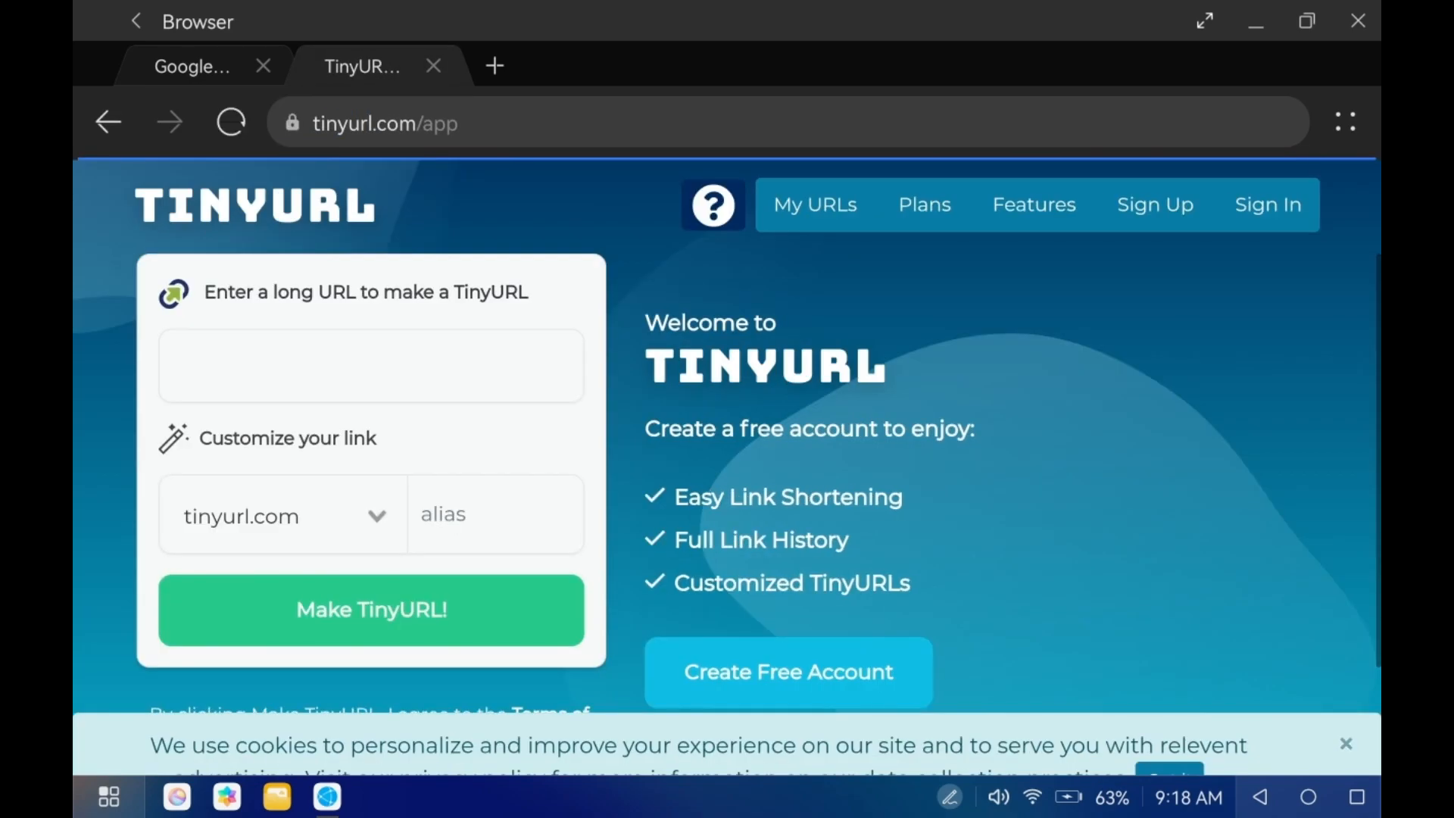
{"action": "left_click", "coordinate": [370, 365]}
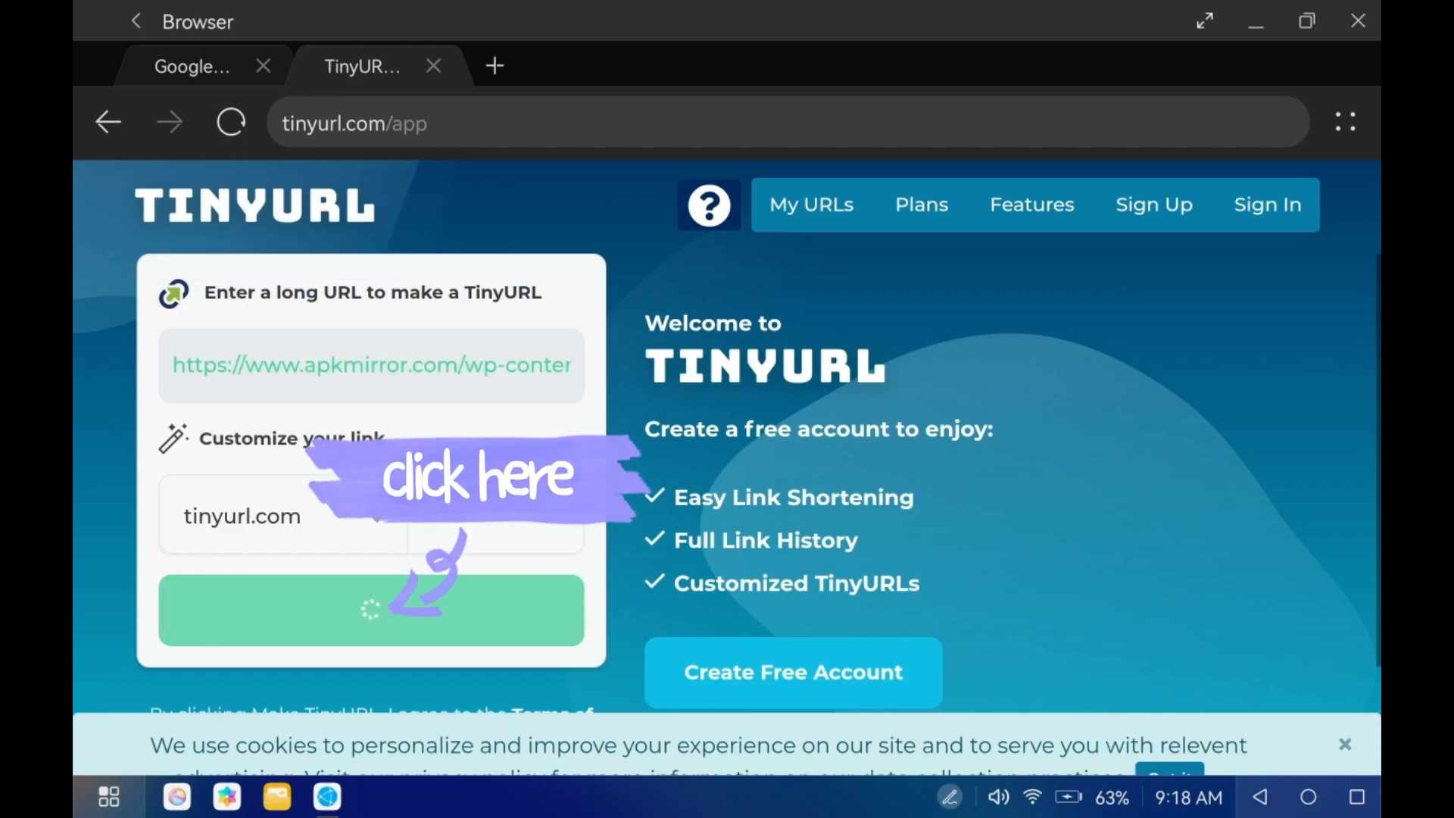
{"action": "left_click", "coordinate": [373, 609]}
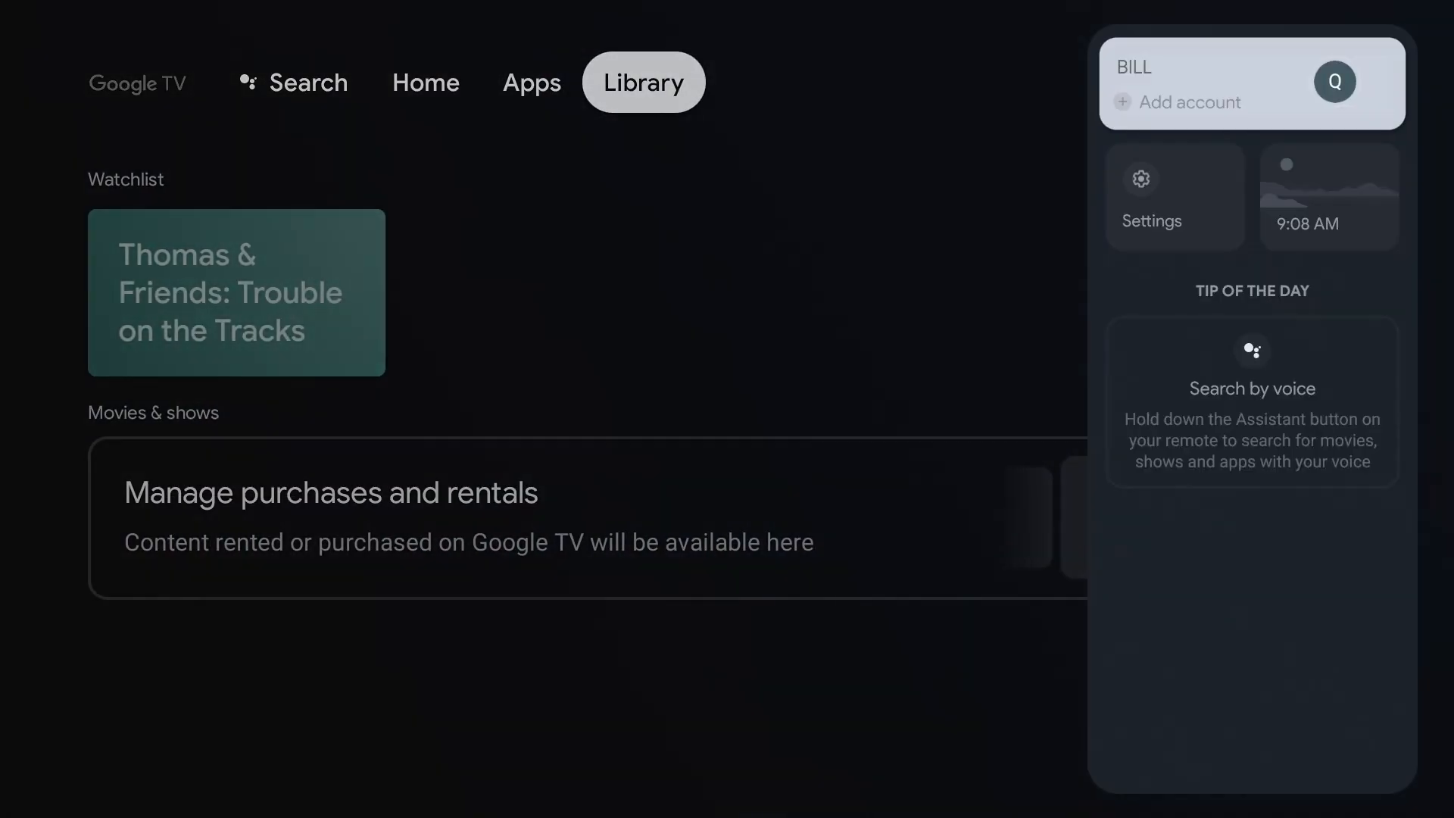
Show the Chromecast's About page under Settings > System.
{"action": "left_click", "coordinate": [1151, 197]}
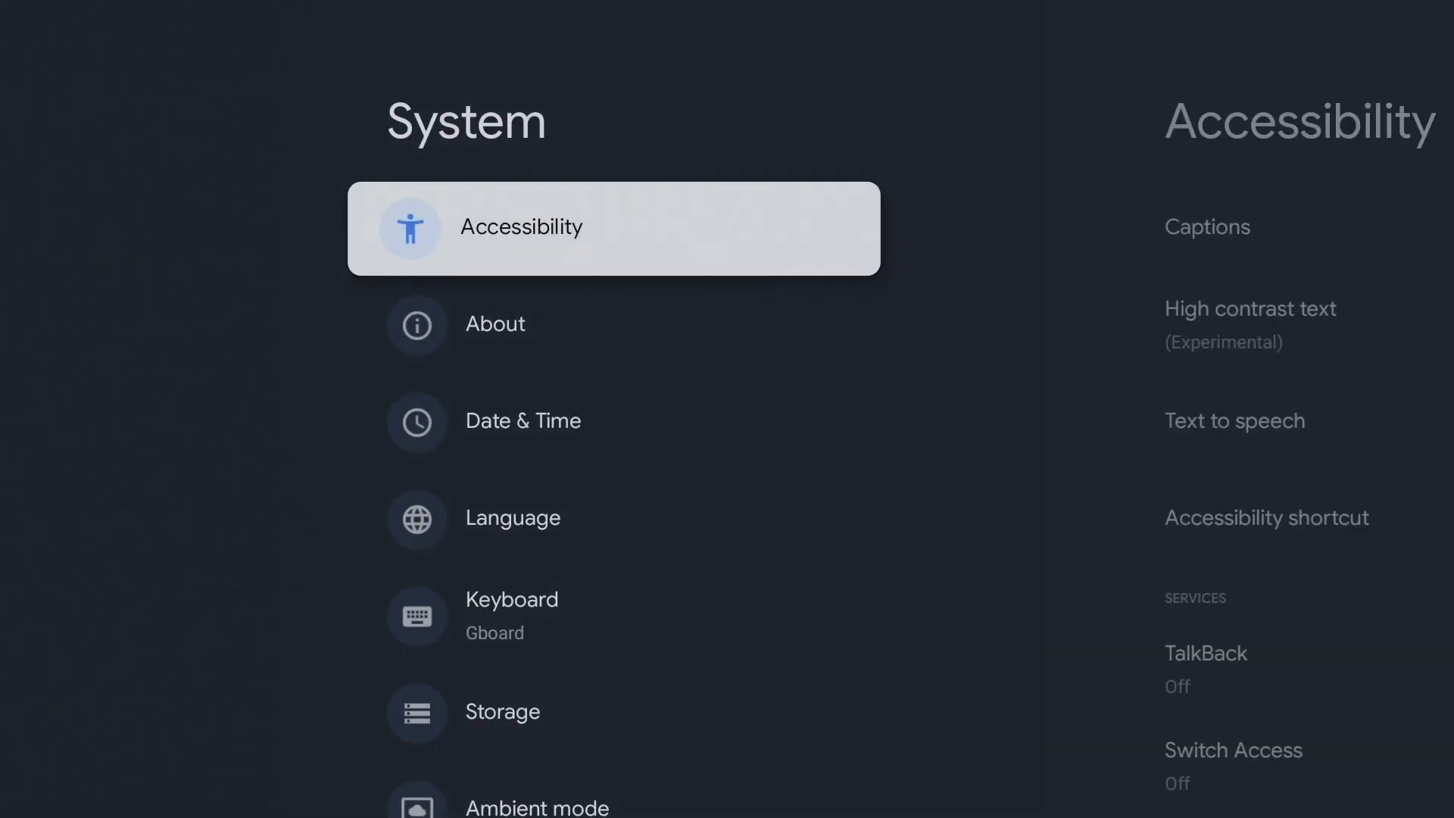
{"action": "left_click", "coordinate": [495, 324]}
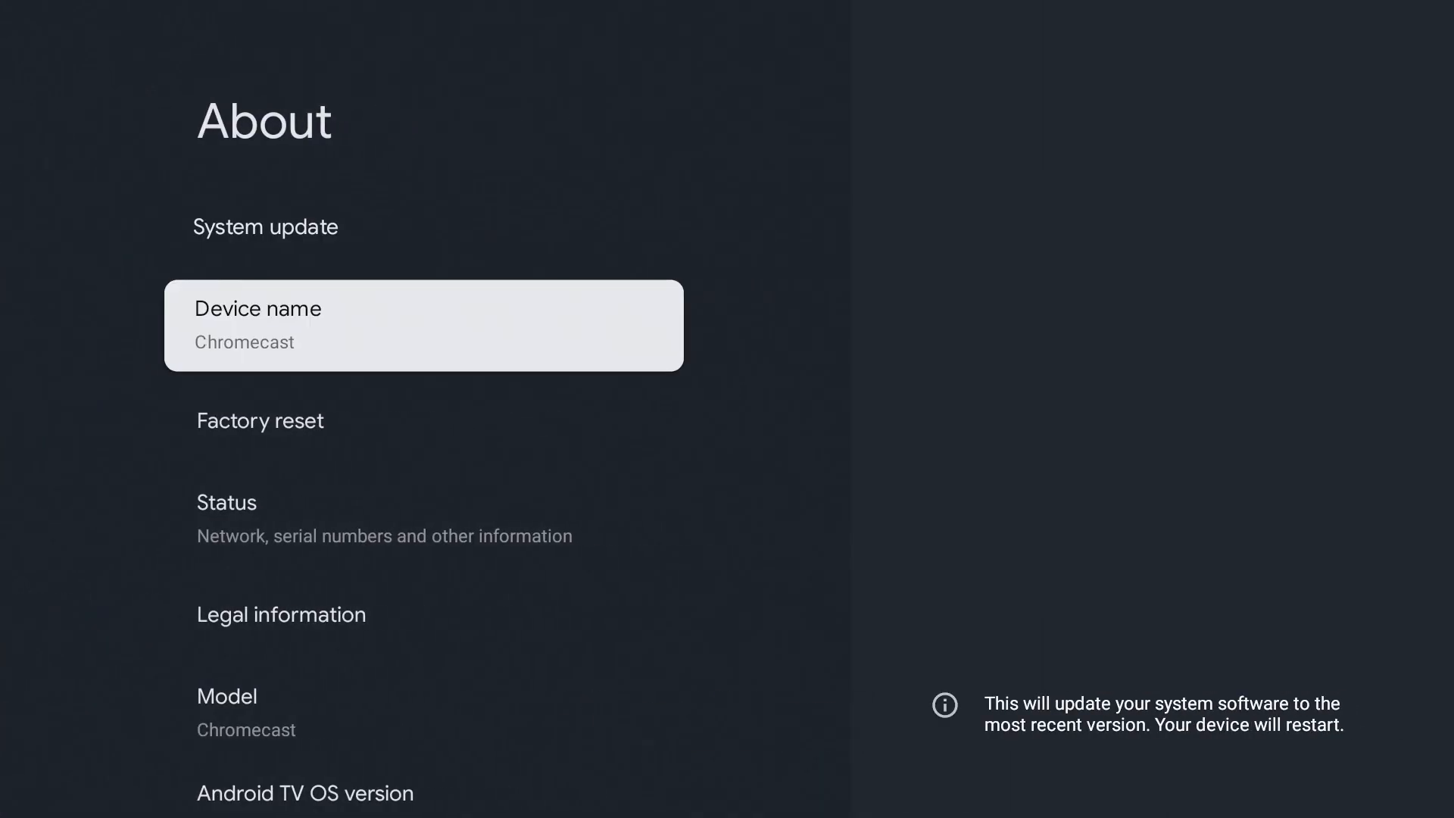
{"action": "scroll", "scroll_direction": "down", "scroll_amount": 3}
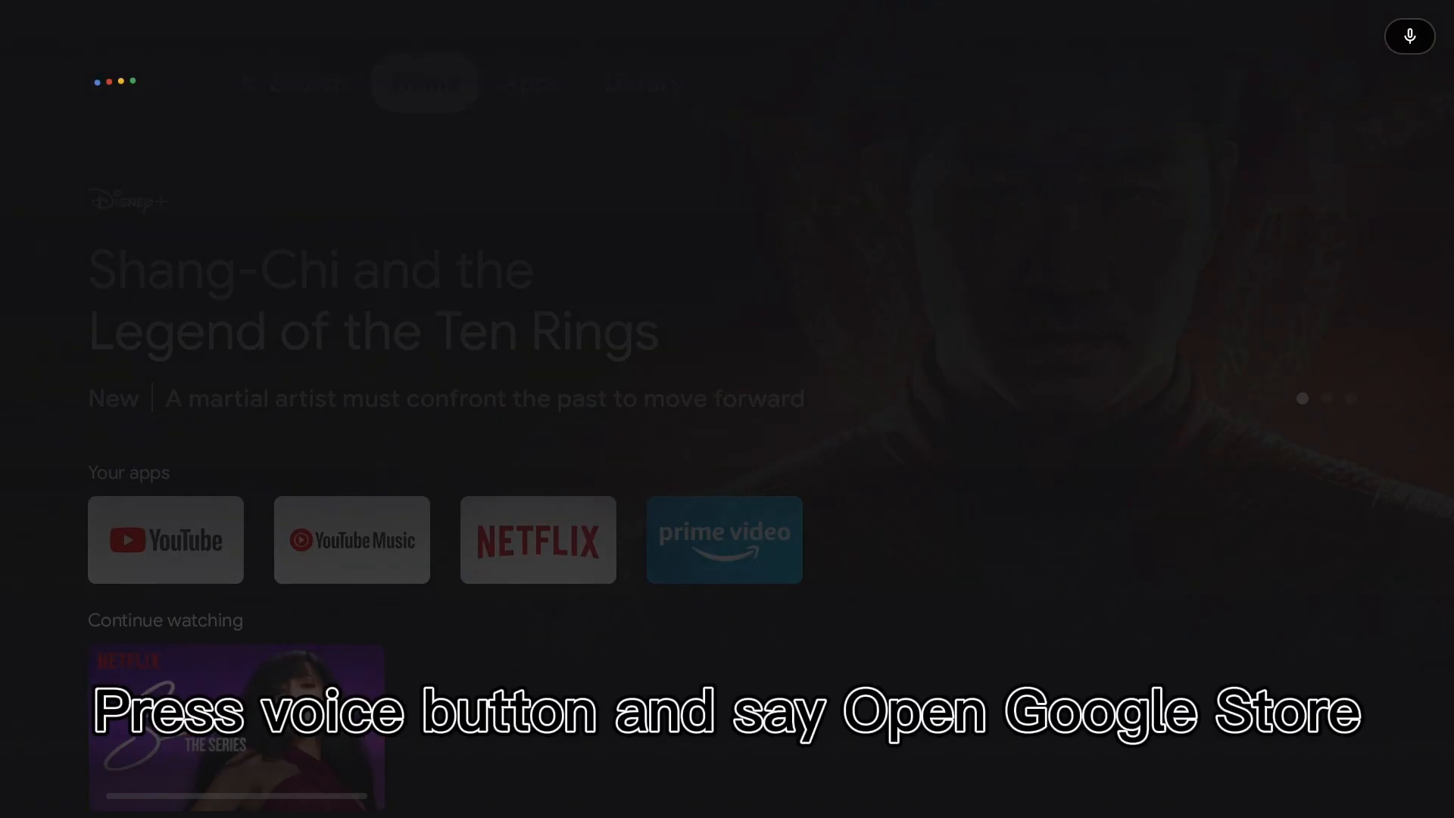
Find and install Smart TV APK Downloader in the Play Store, then search 'sideload'.
{"action": "left_click", "coordinate": [1409, 36]}
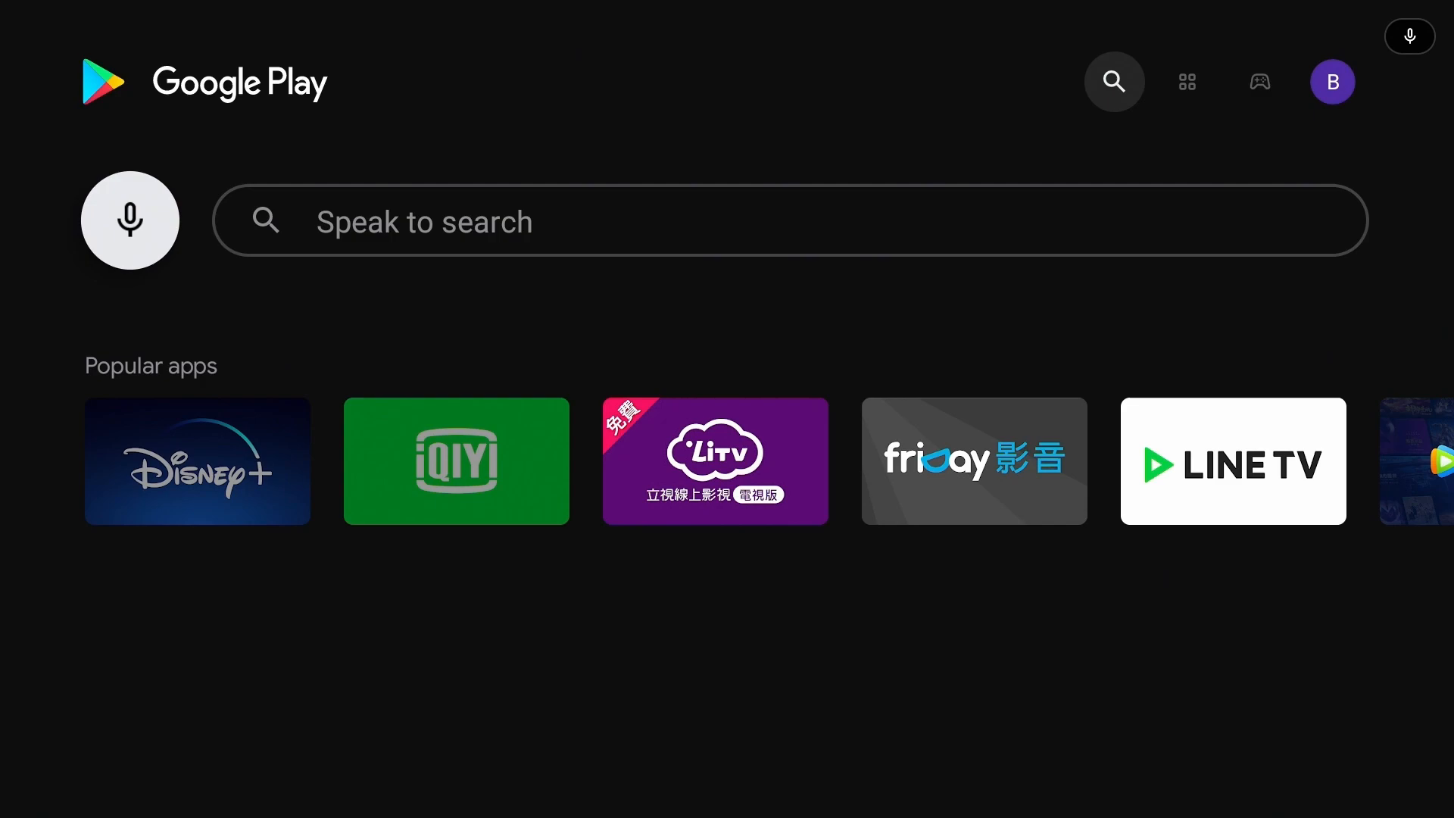
{"action": "type", "text": "Smart TV APK downloader"}
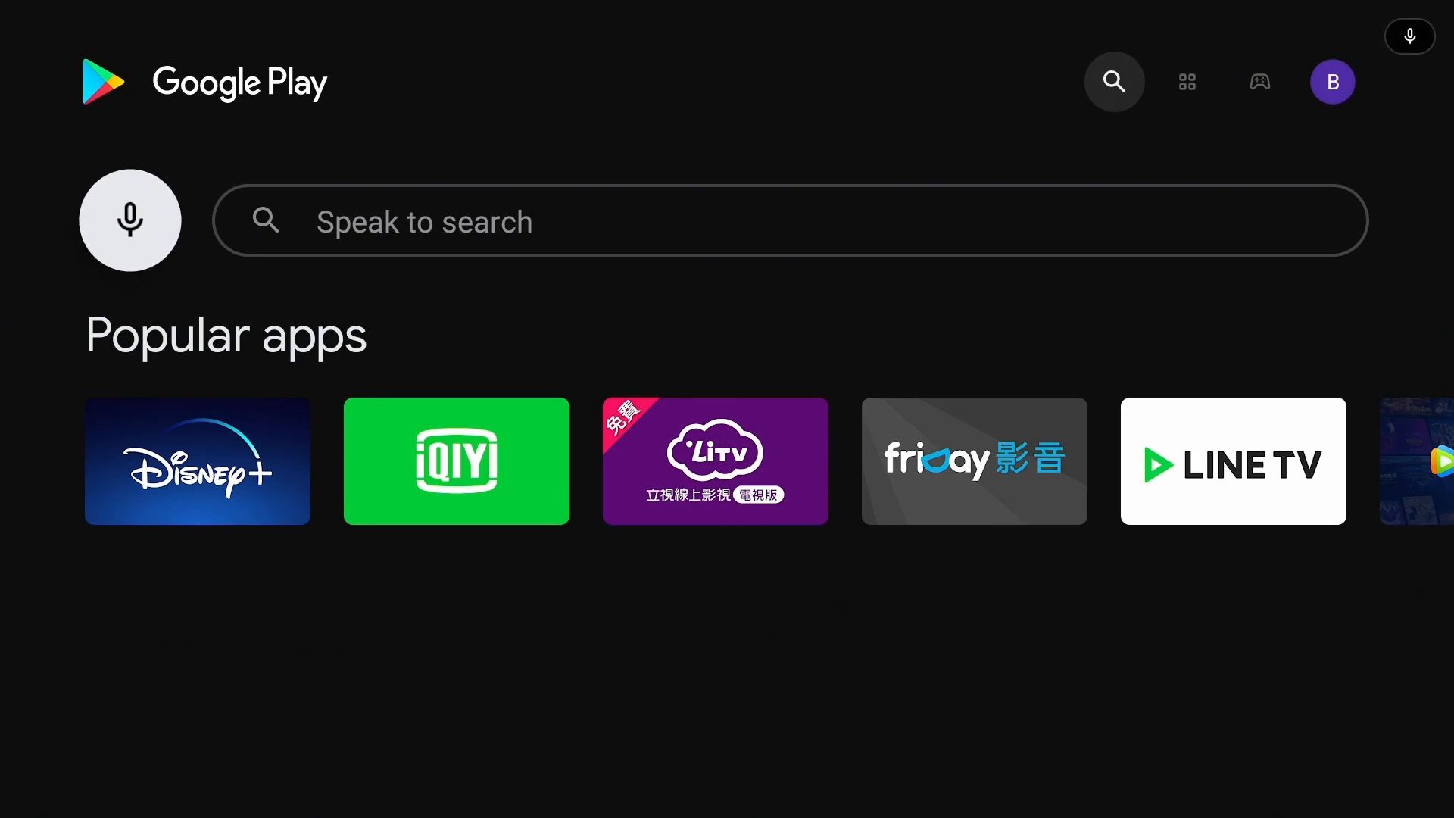
{"action": "type", "text": "sideload folder"}
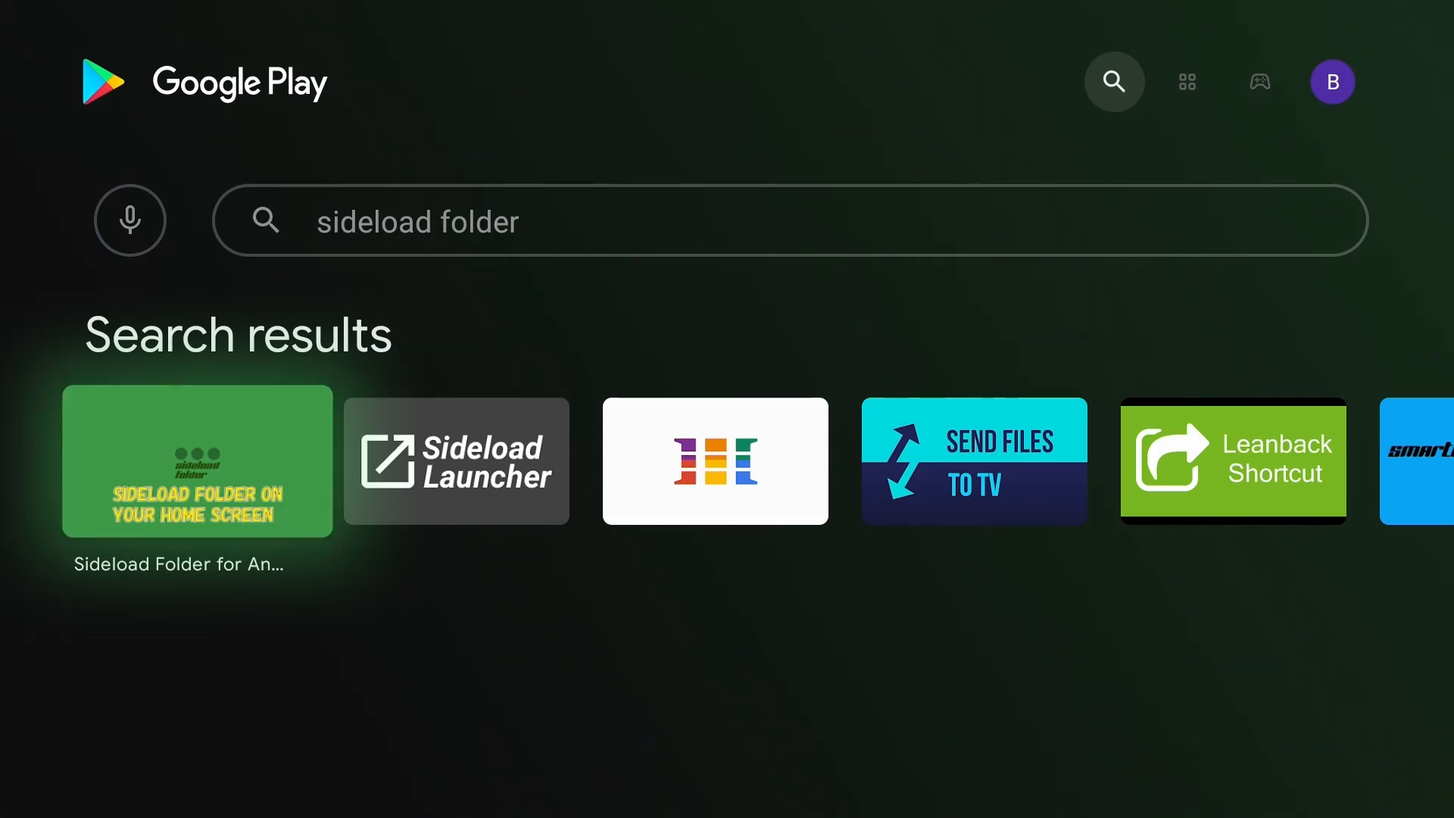
Install Sideload Folder, then launch Smart TV APK Downloader from Your apps.
{"action": "left_click", "coordinate": [197, 460]}
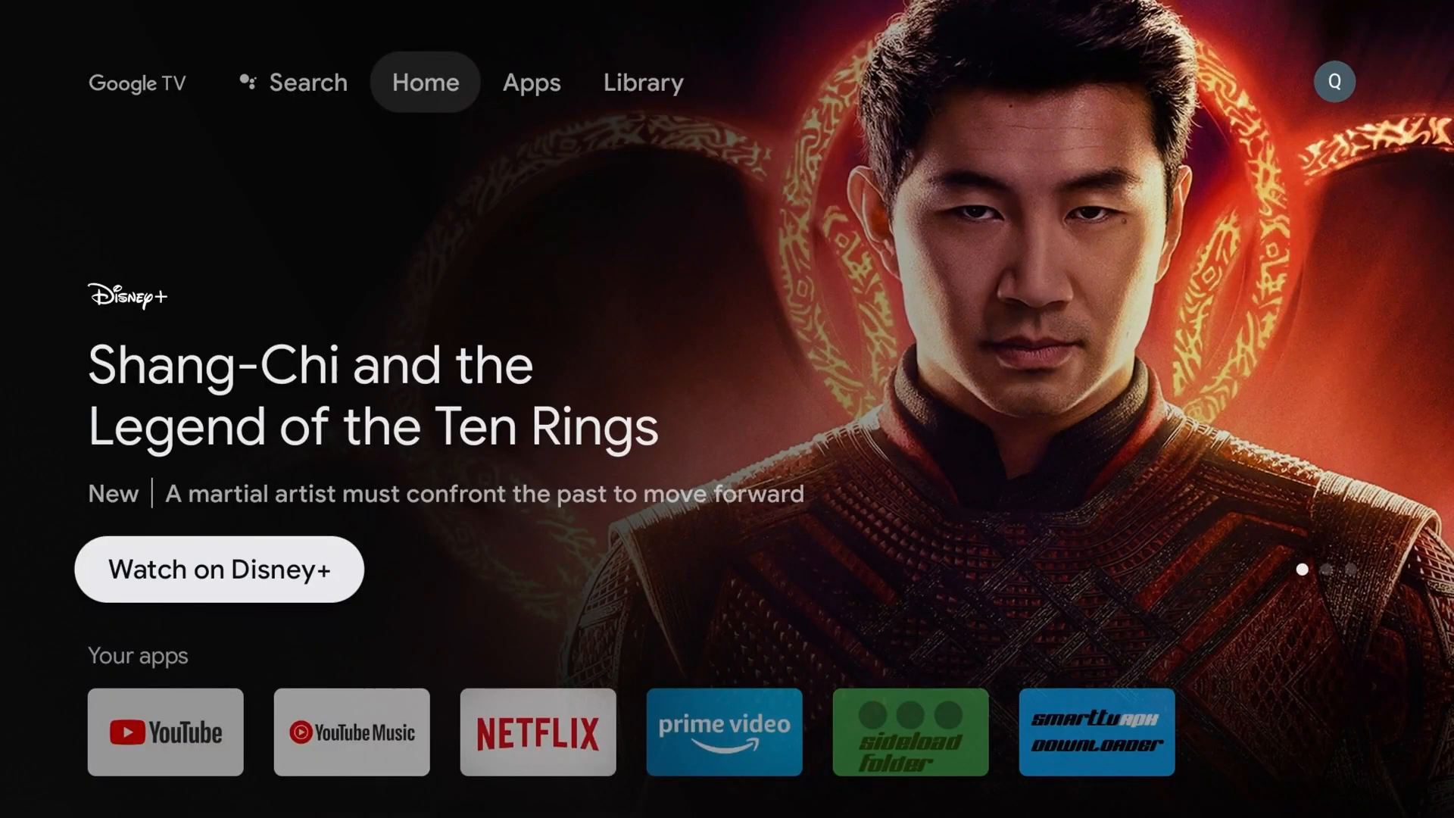
{"action": "scroll", "scroll_direction": "down", "scroll_amount": 3}
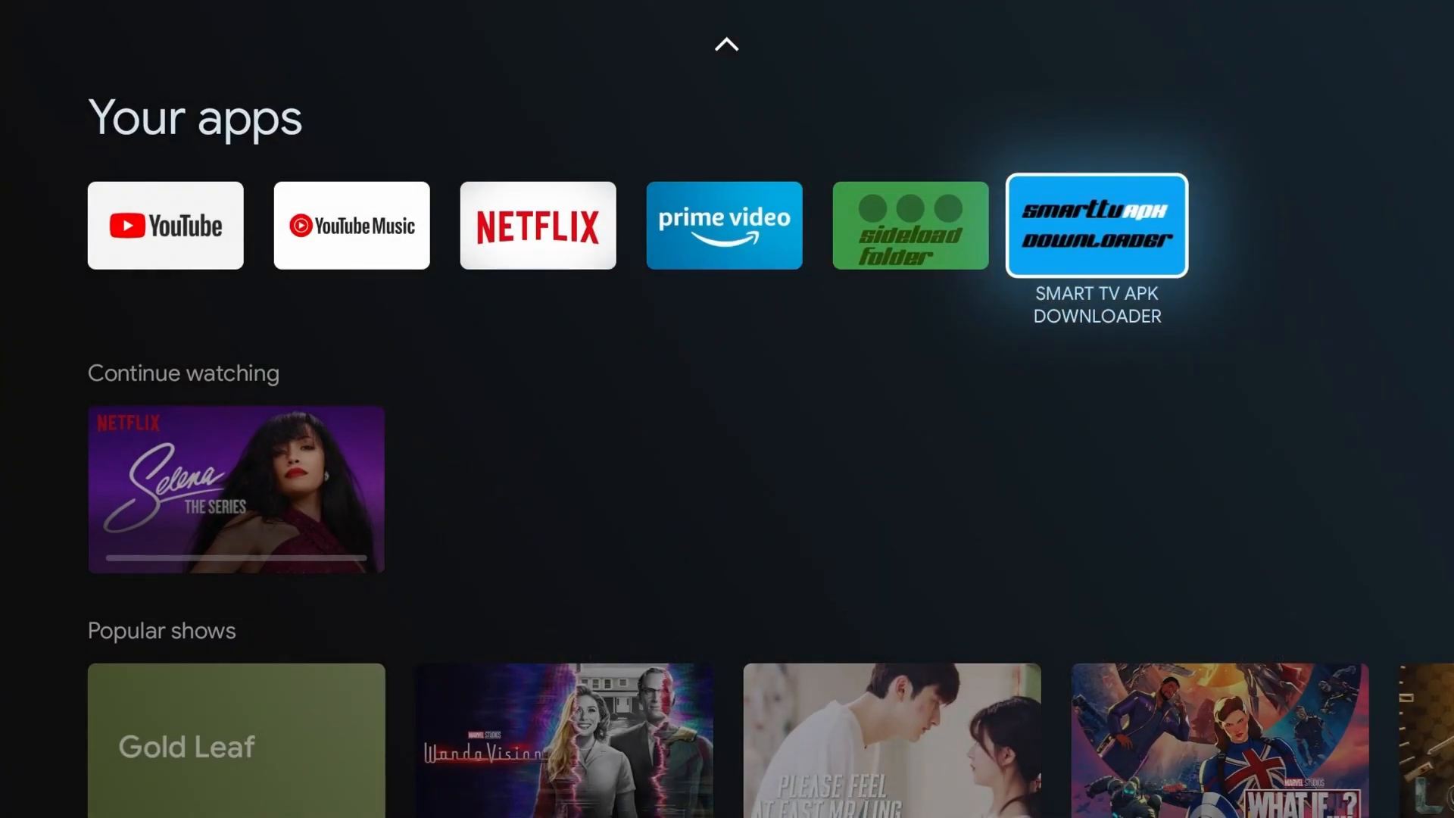
{"action": "left_click", "coordinate": [1096, 225]}
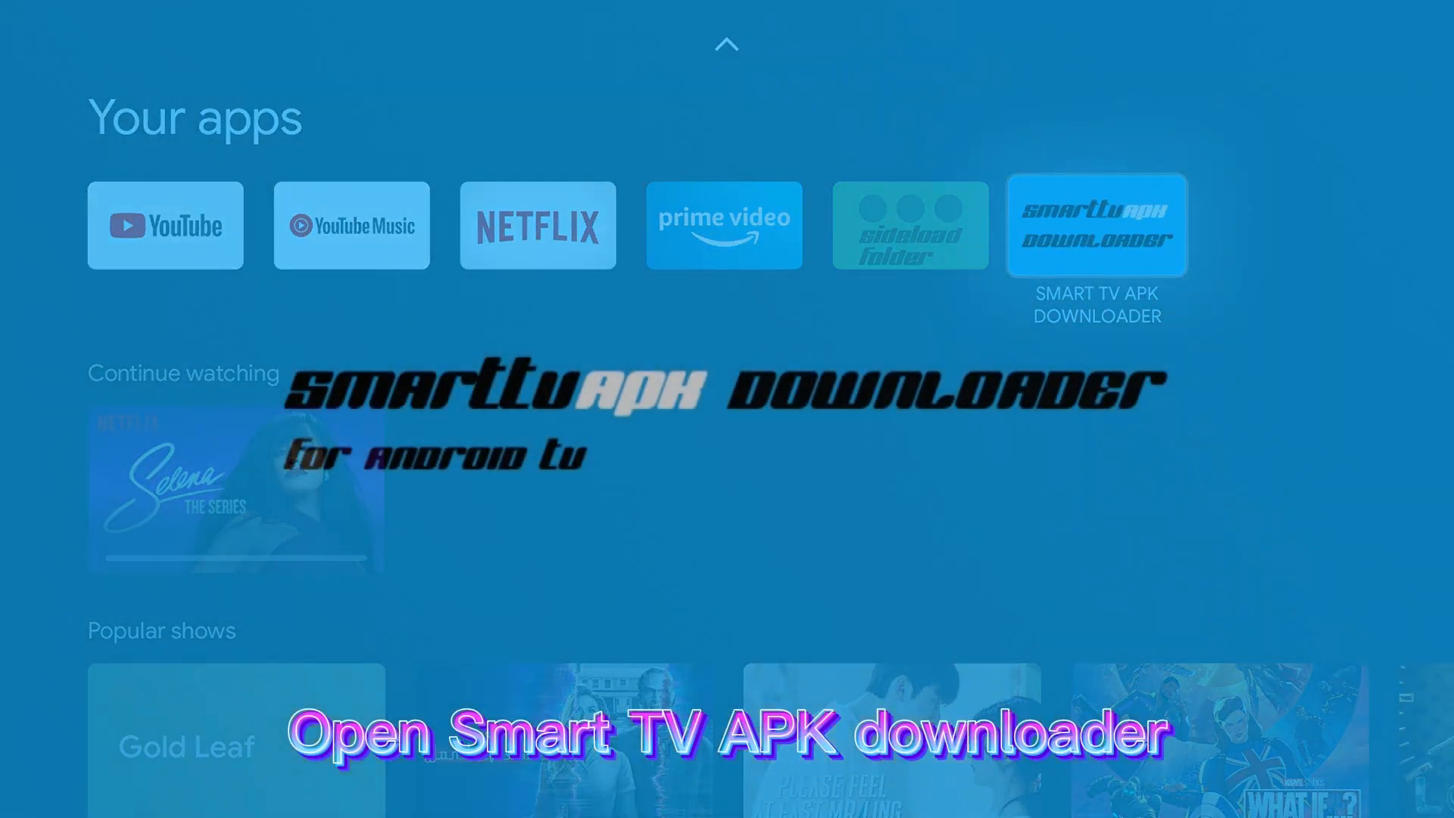
{"action": "left_click", "coordinate": [1097, 224]}
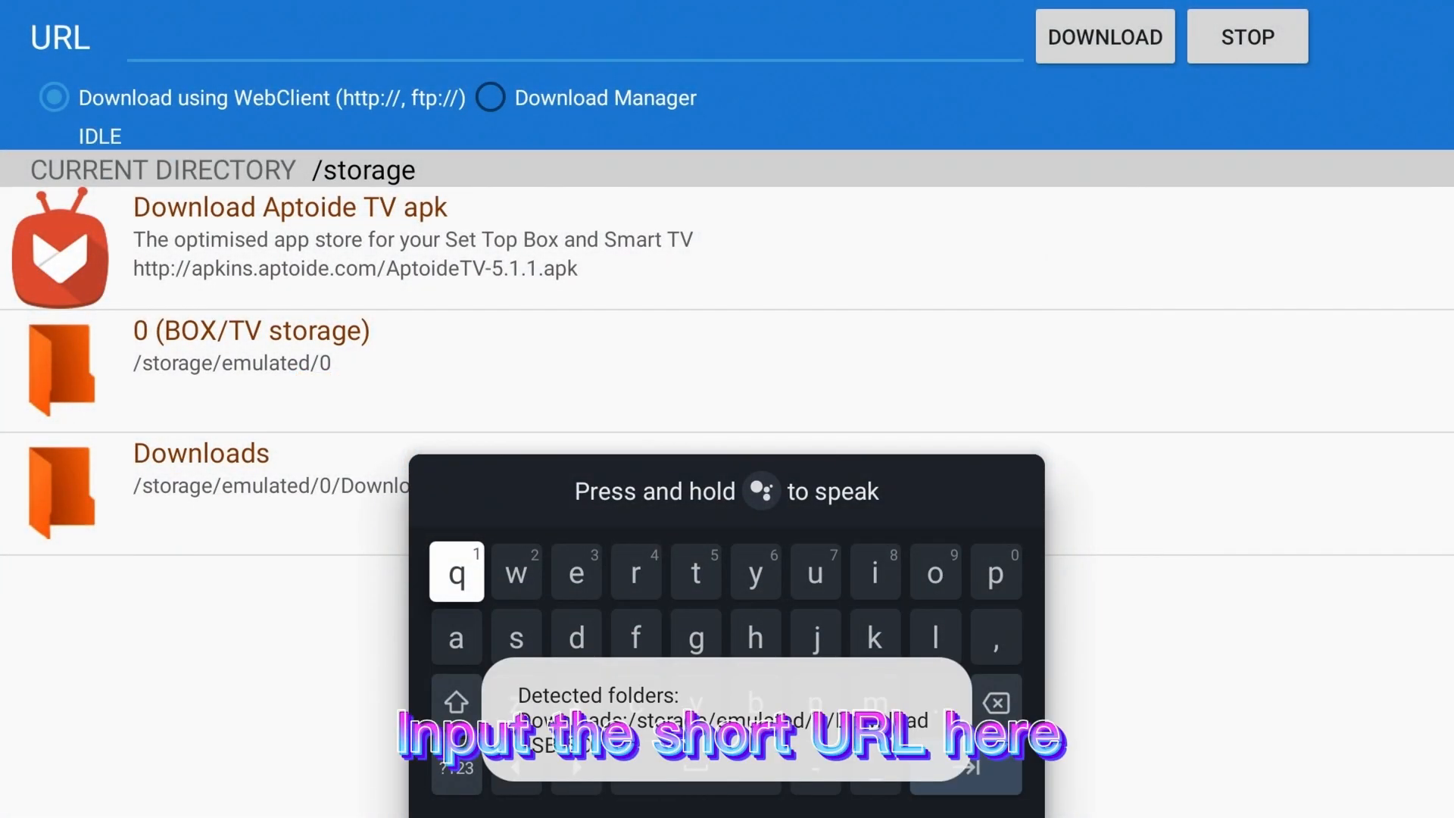
{"action": "type", "text": "https://tinyurl.com/fy8vyjjy"}
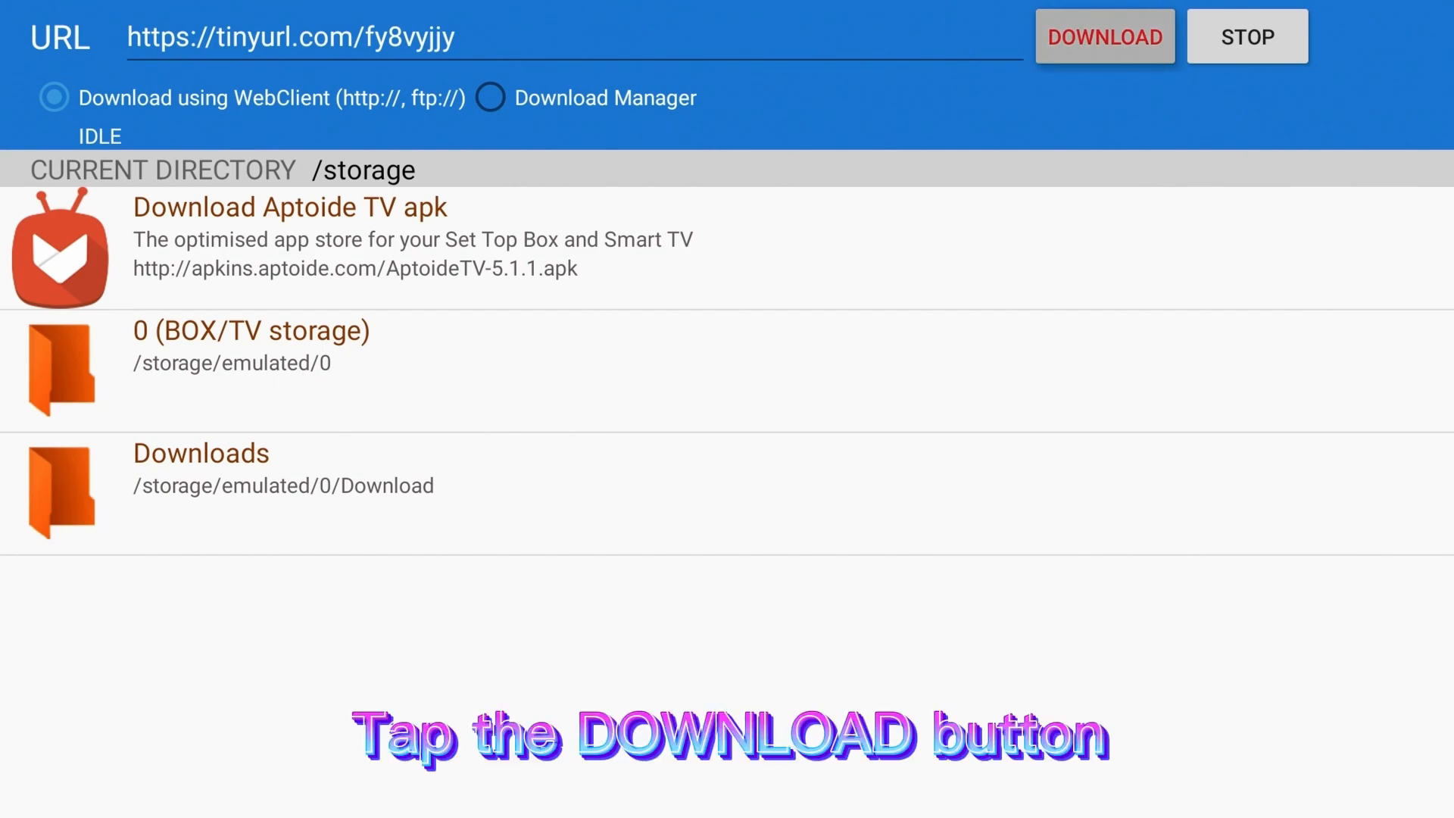
{"action": "left_click", "coordinate": [1104, 36]}
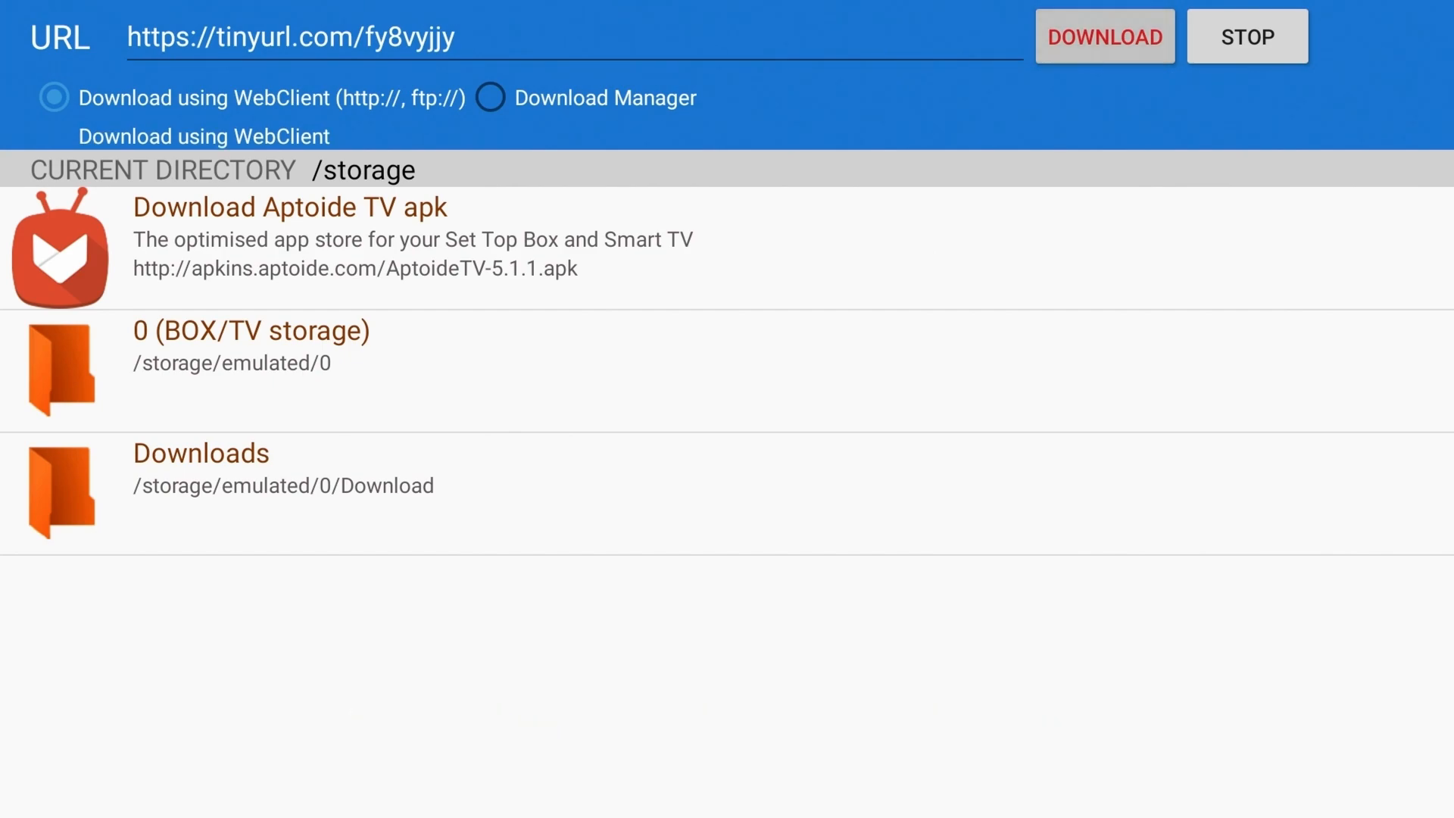
{"action": "left_click", "coordinate": [1103, 37]}
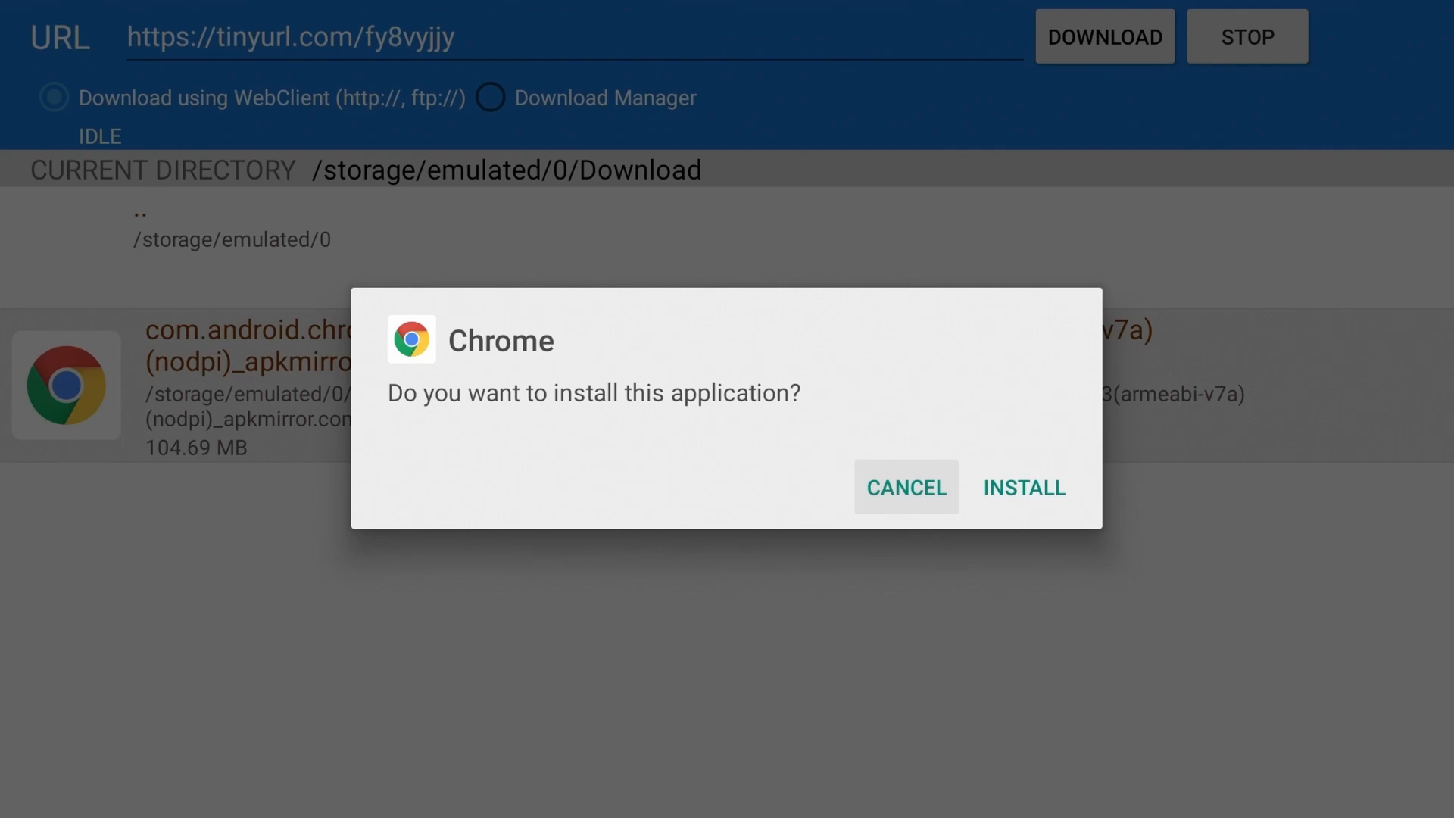
Confirm installing the downloaded Chrome APK.
{"action": "left_click", "coordinate": [1021, 487]}
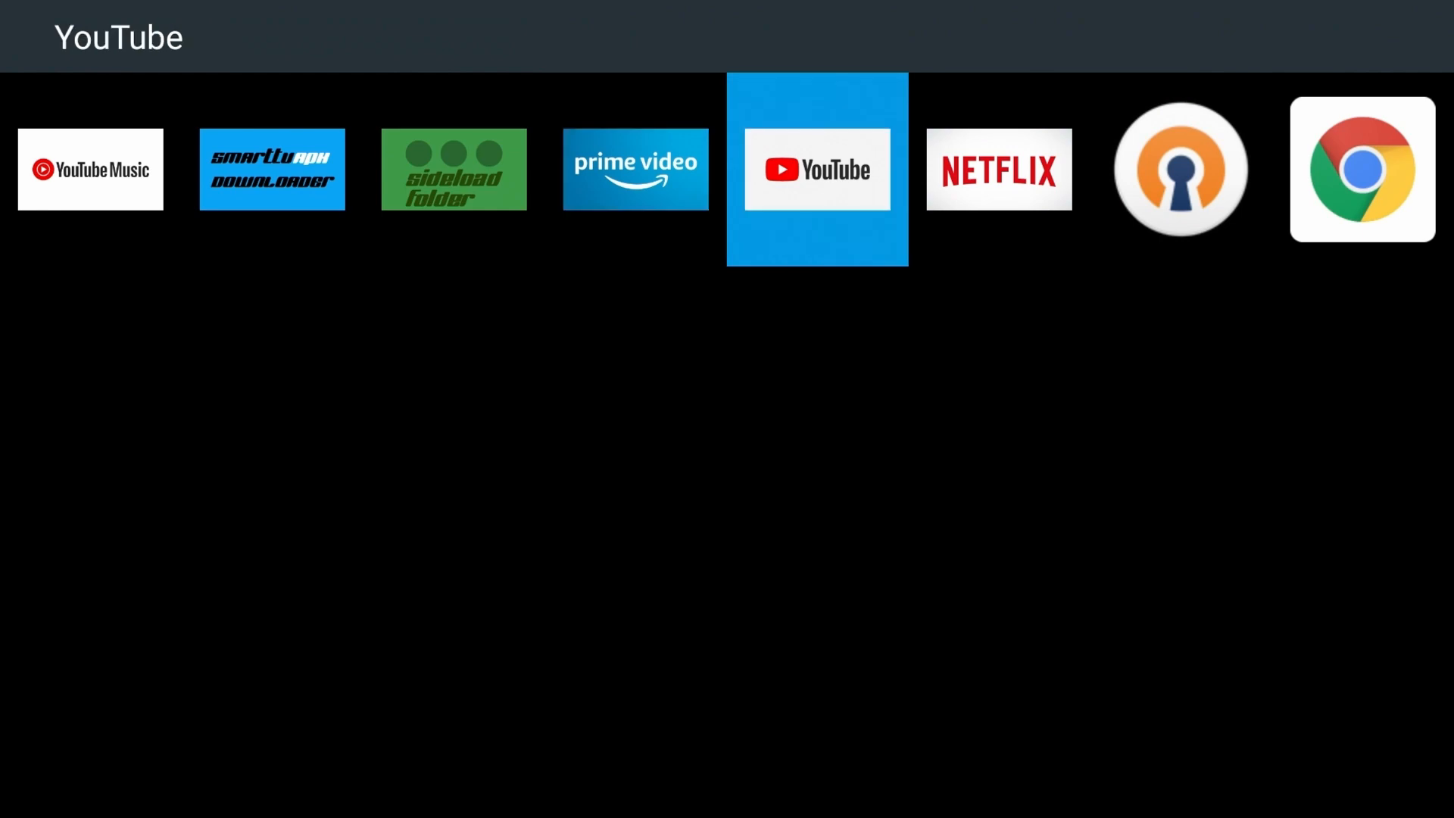
Launch the sideloaded Chrome to its Welcome to Chrome screen.
{"action": "left_click", "coordinate": [1362, 168]}
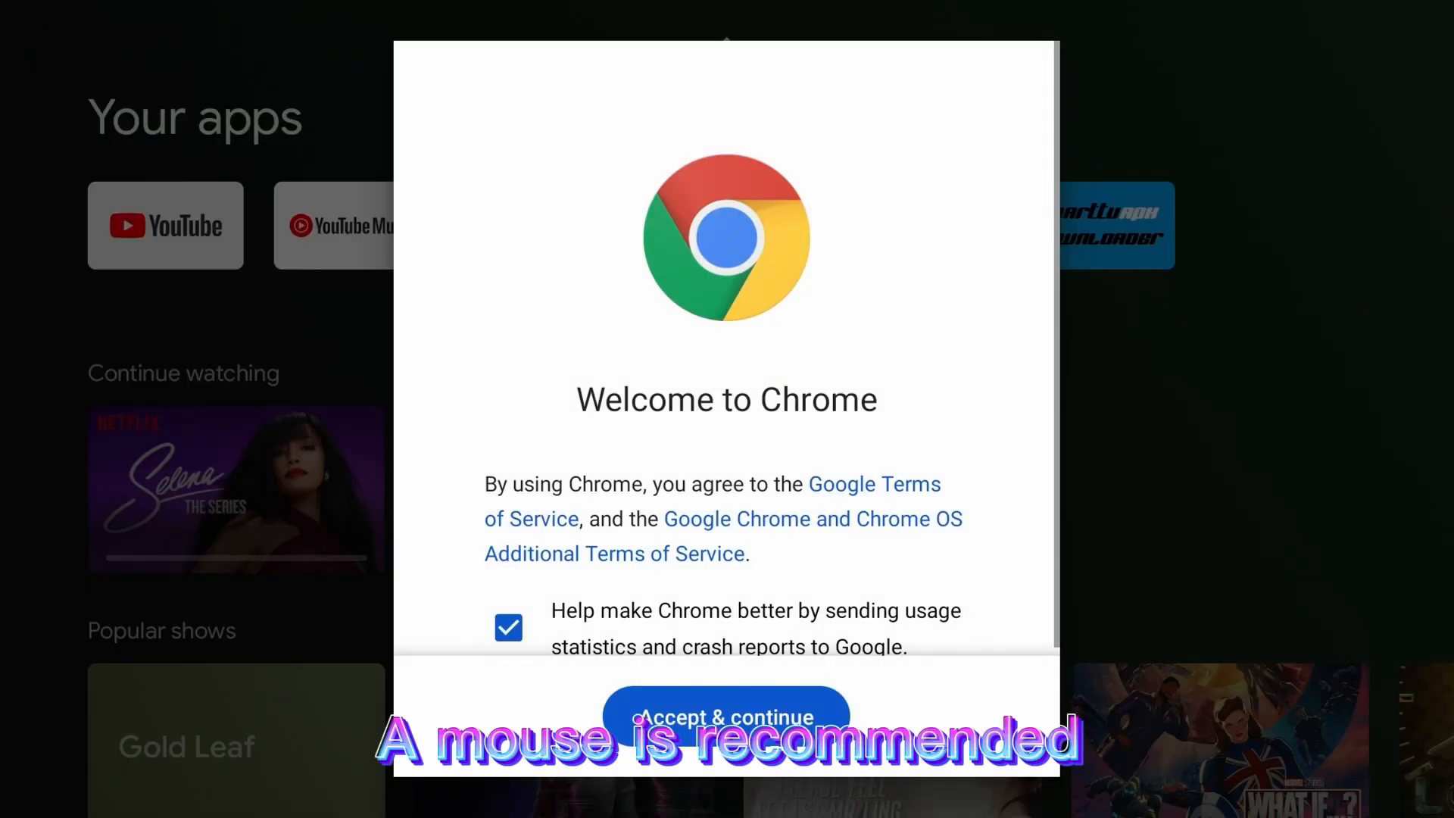